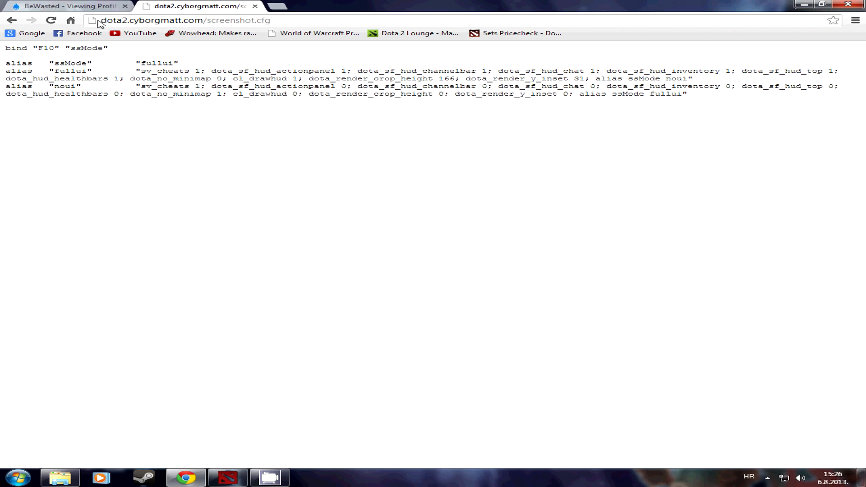
Step: Select the dota2.cyborgmatt.com screenshot.cfg page's F10 bind and fullui/noui alias text for copying
left_click(182, 20)
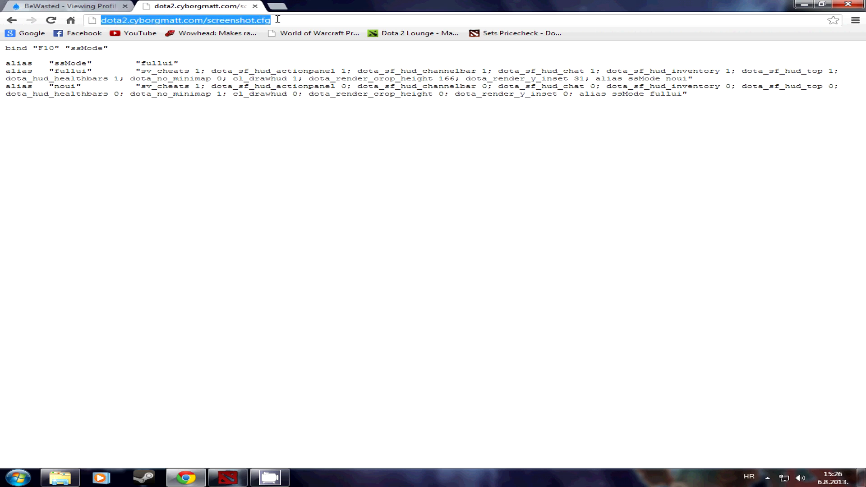
mouse_move(145, 50)
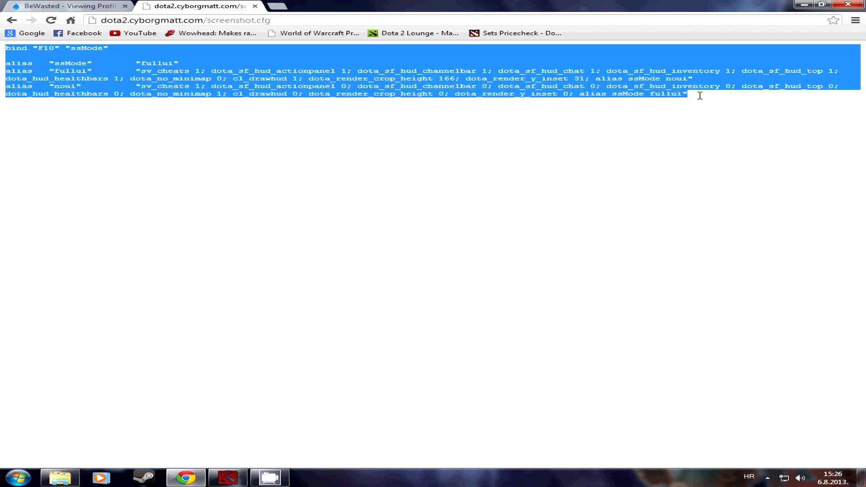
mouse_move(283, 77)
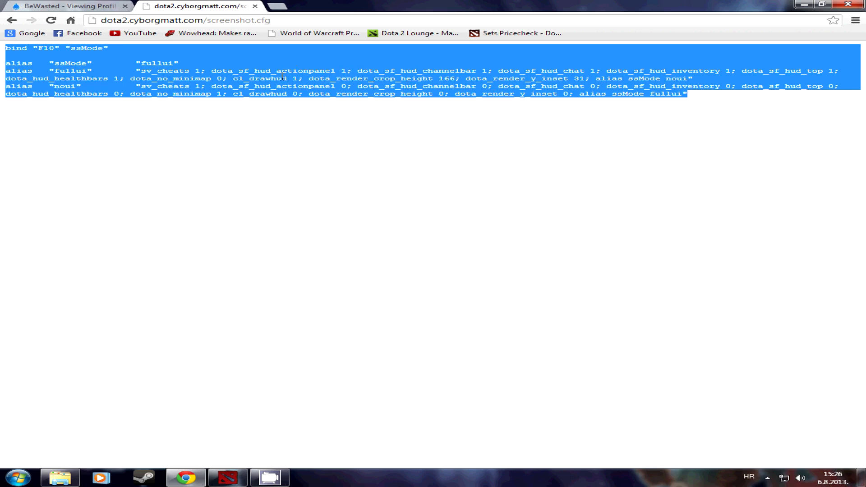
mouse_move(158, 265)
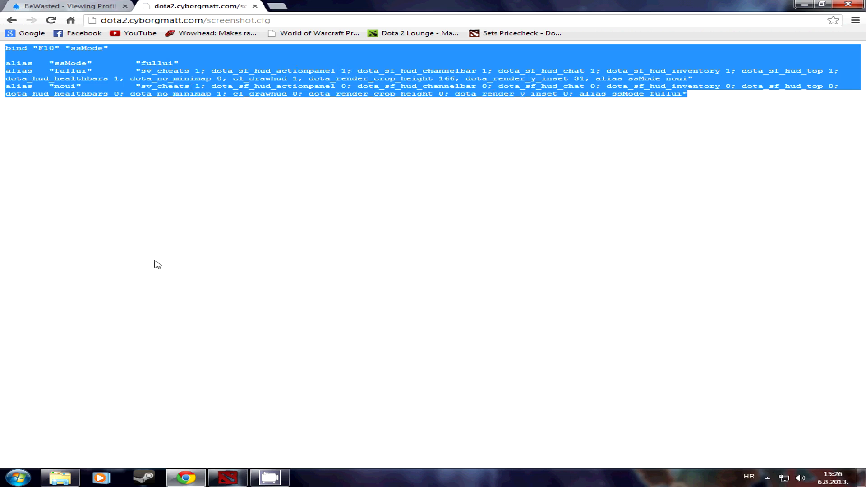
Step: Duplicate the config file in the Dota 2 cfg folder and open 'config - Copy' in WordPad
left_click(60, 477)
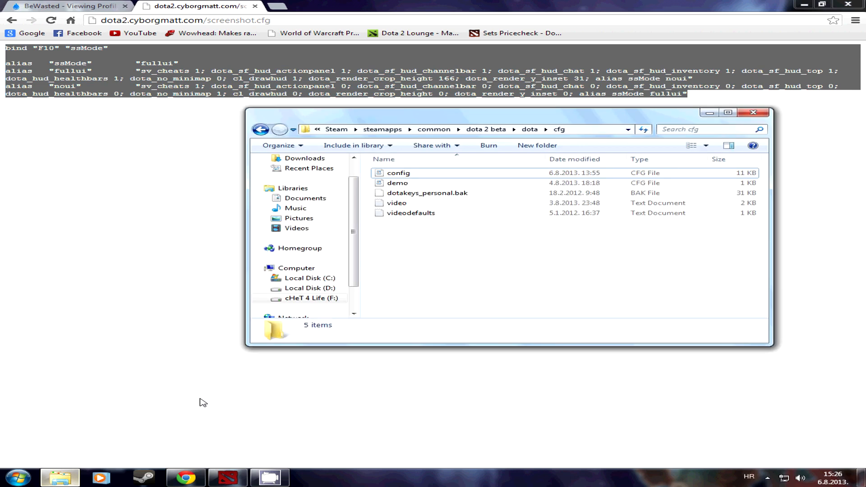
mouse_move(451, 247)
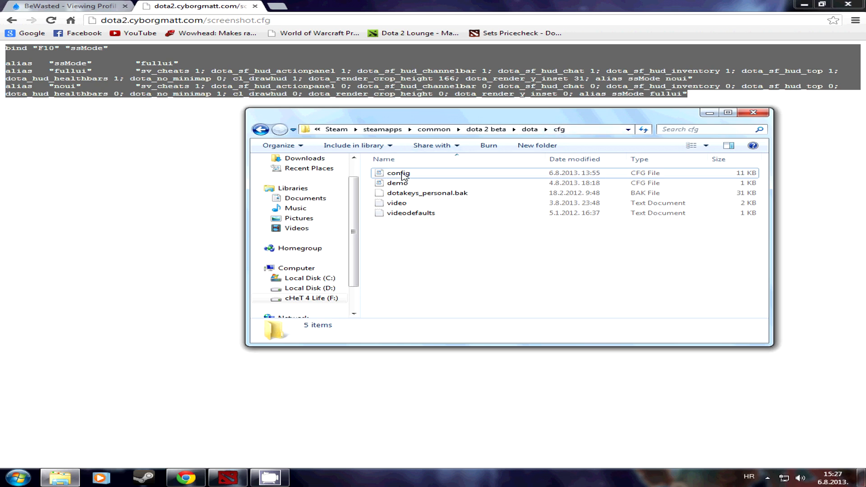
right_click(397, 172)
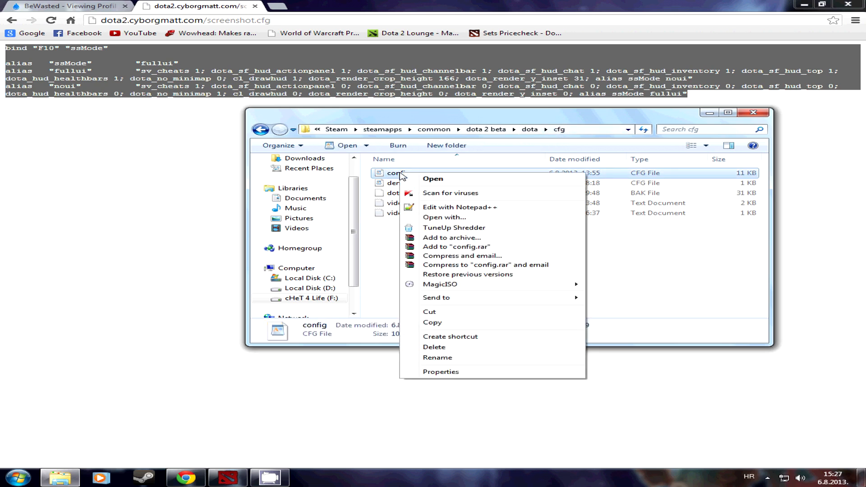
mouse_move(432, 322)
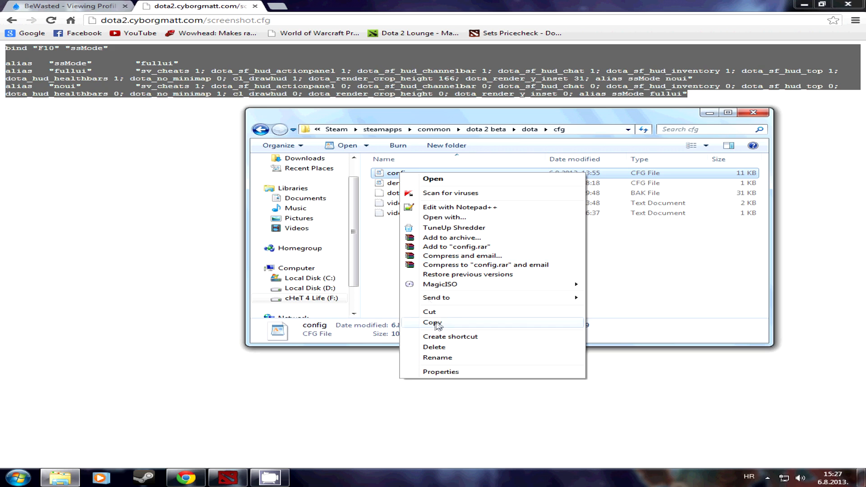
left_click(432, 322)
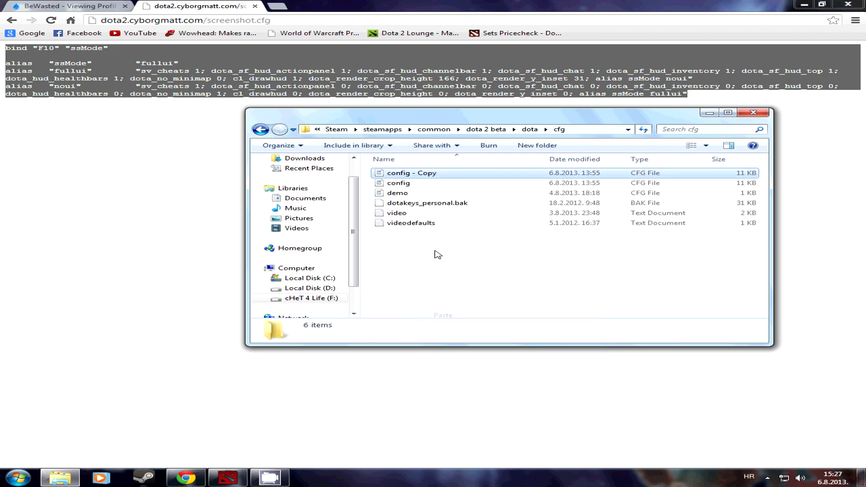
left_click(412, 172)
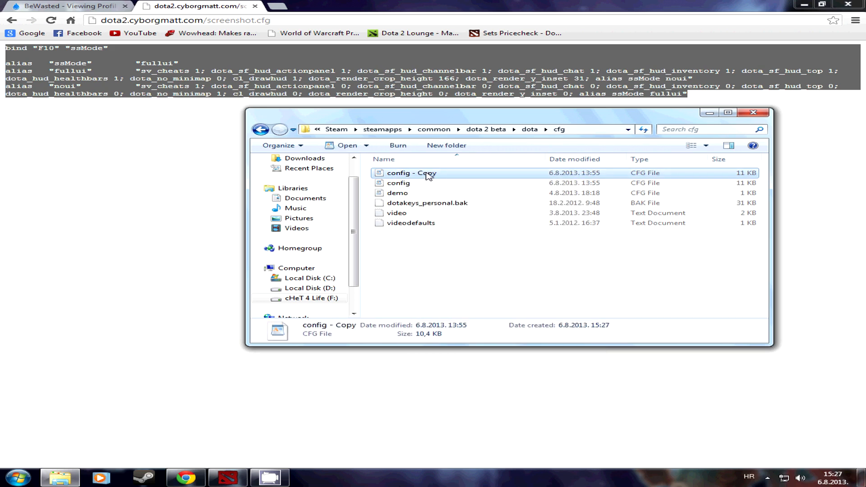
double_click(411, 172)
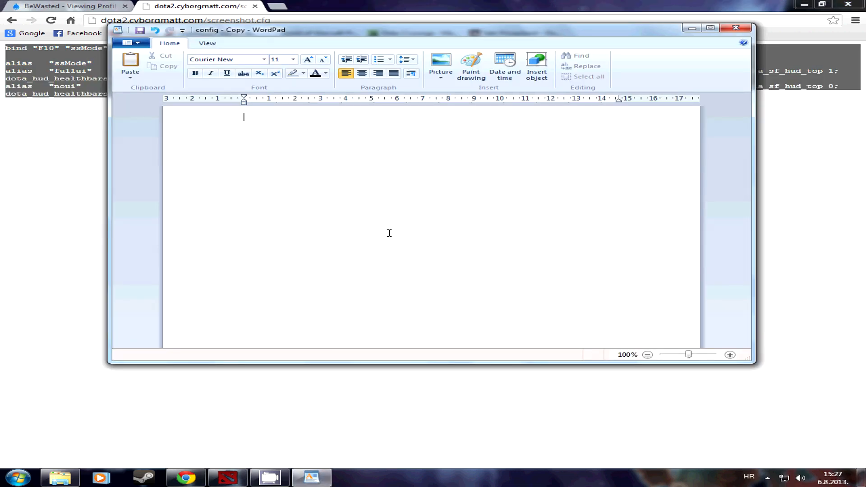
Step: Paste the F10 bind and fullui/noui alias commands into 'config - Copy', highlighting the alias names
left_click(130, 64)
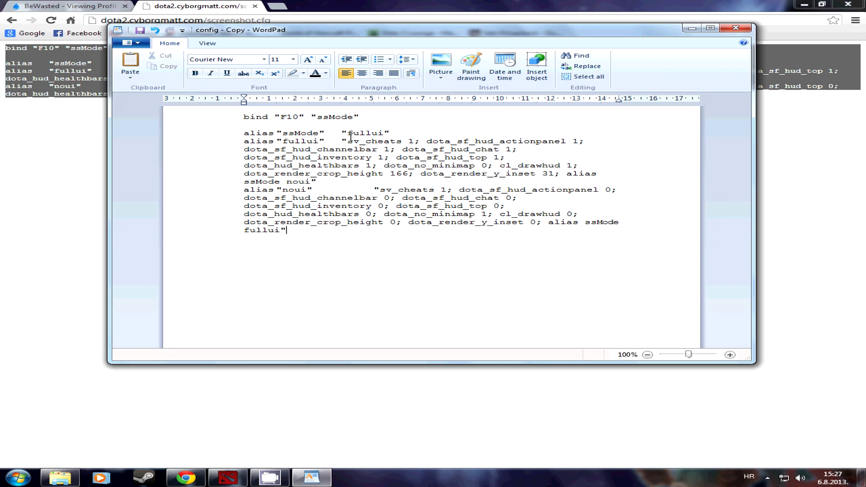
double_click(366, 132)
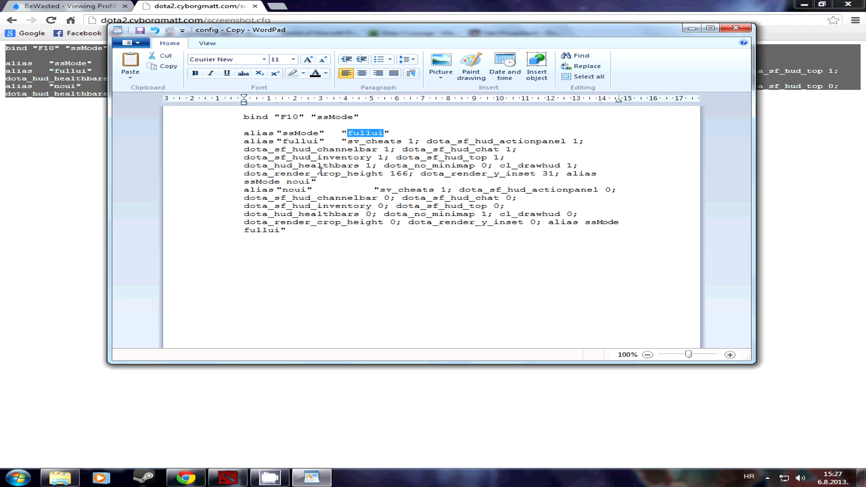
double_click(293, 189)
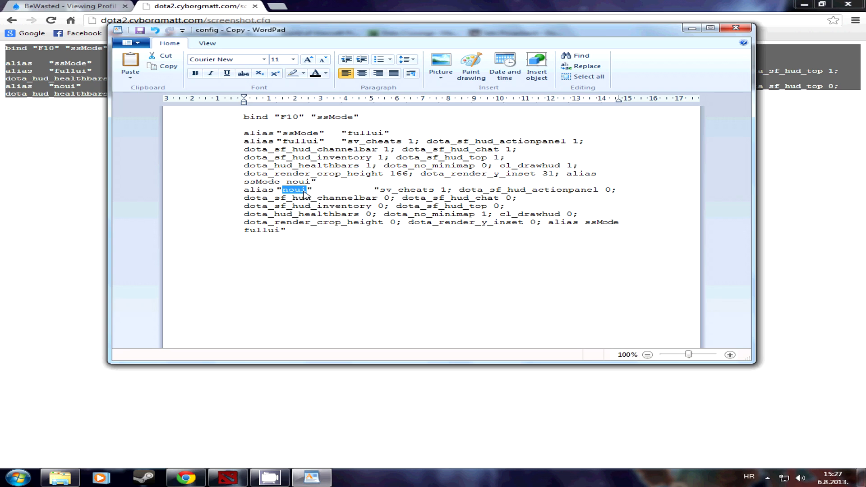
mouse_move(366, 192)
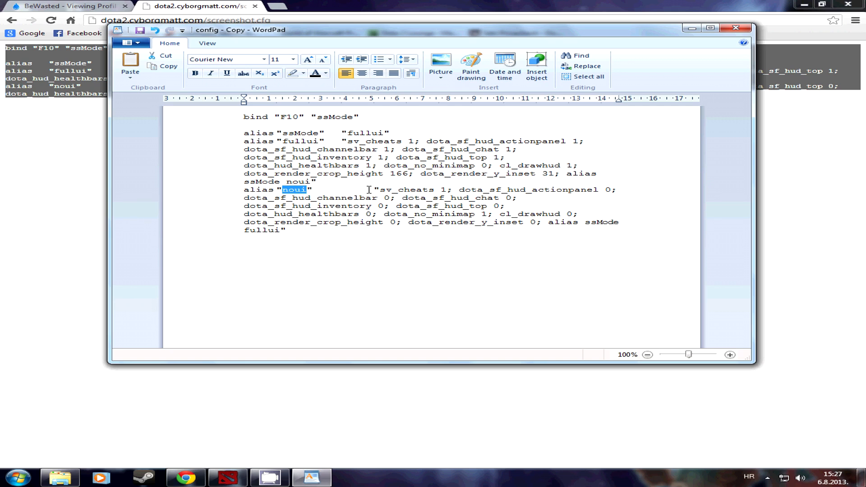
mouse_move(346, 132)
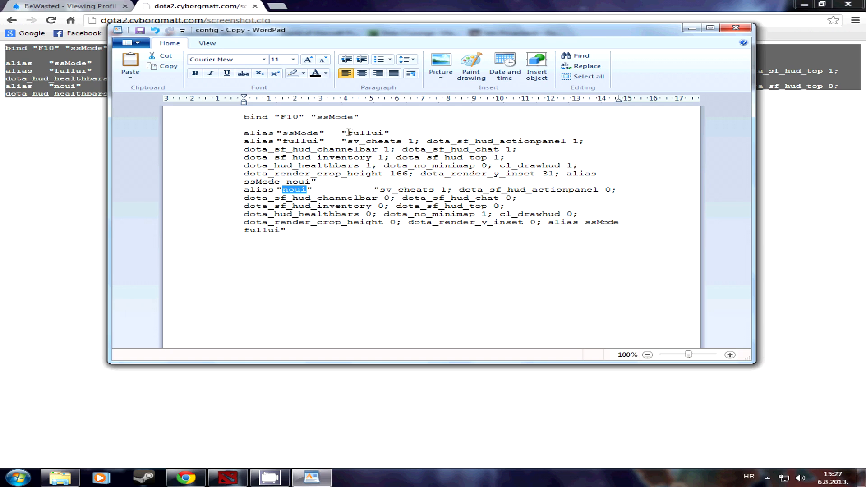
double_click(364, 132)
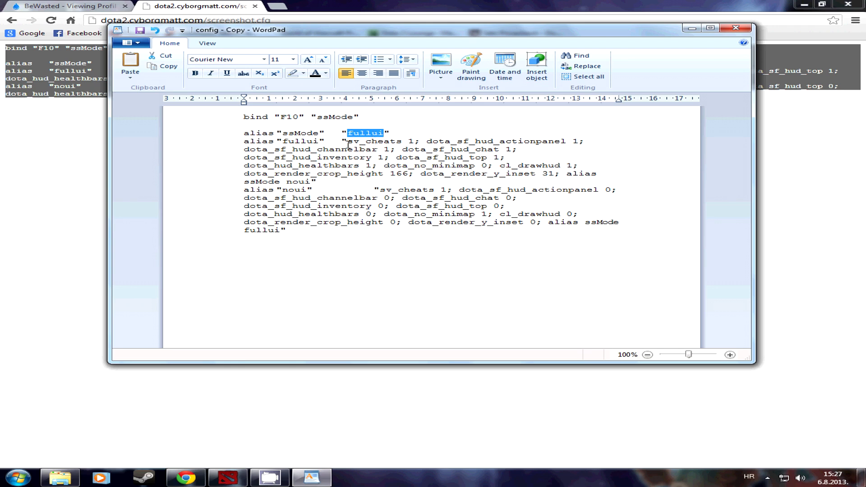
left_click(433, 118)
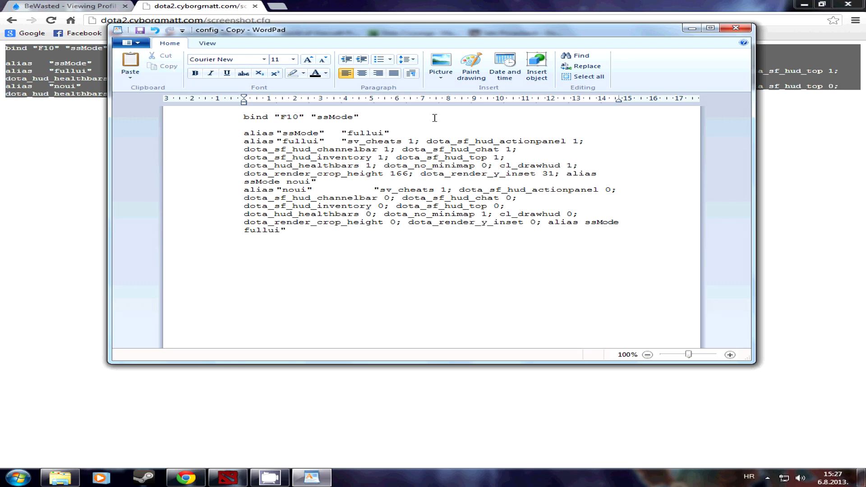
left_click(132, 44)
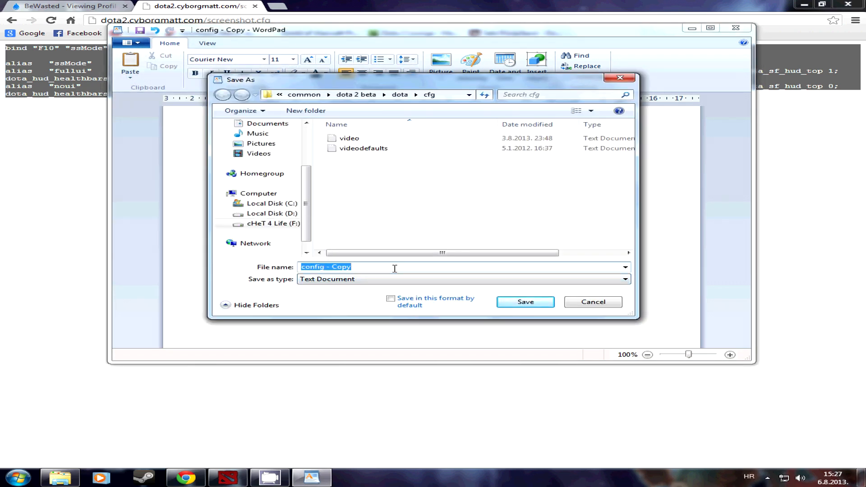
Step: Save the document as demo.cfg in the cfg folder and close WordPad
type("demo.cfg")
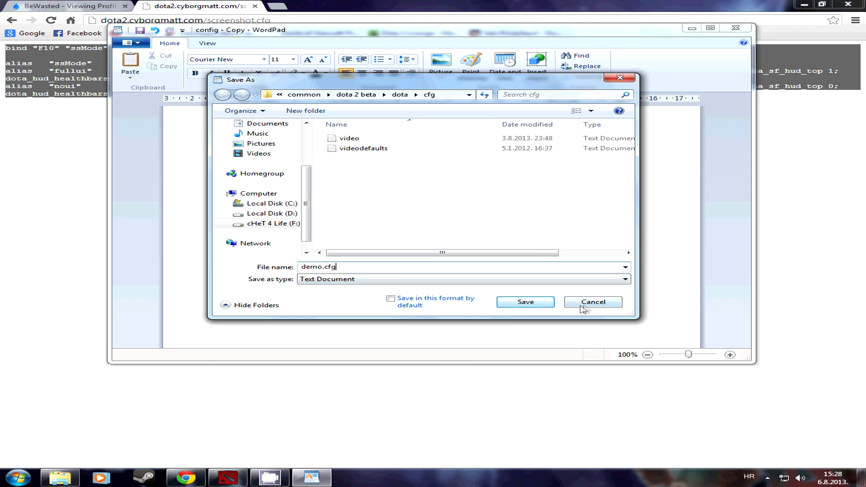
left_click(524, 301)
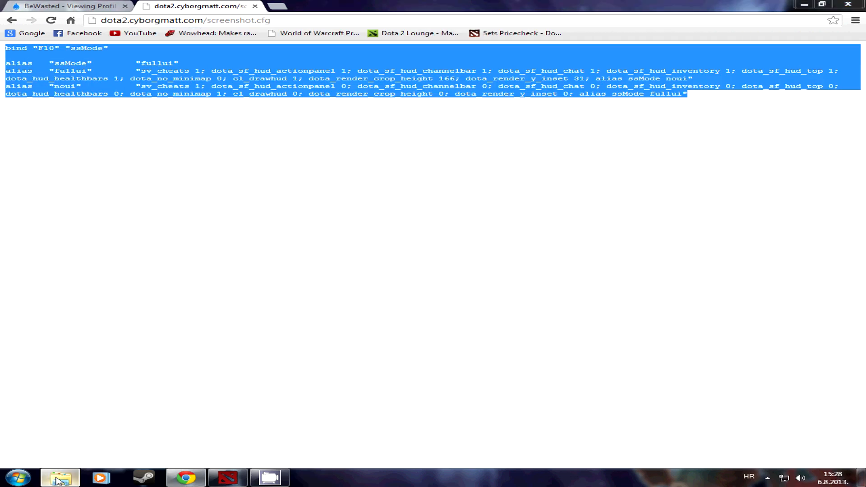
left_click(60, 477)
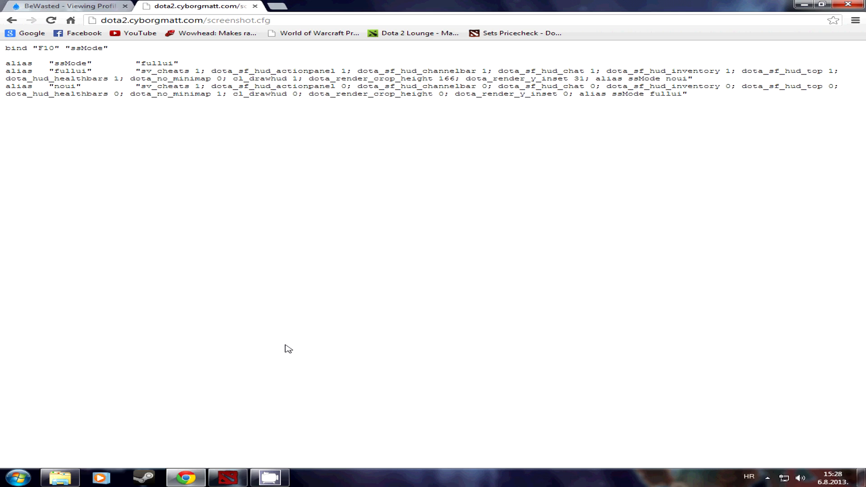
mouse_move(387, 210)
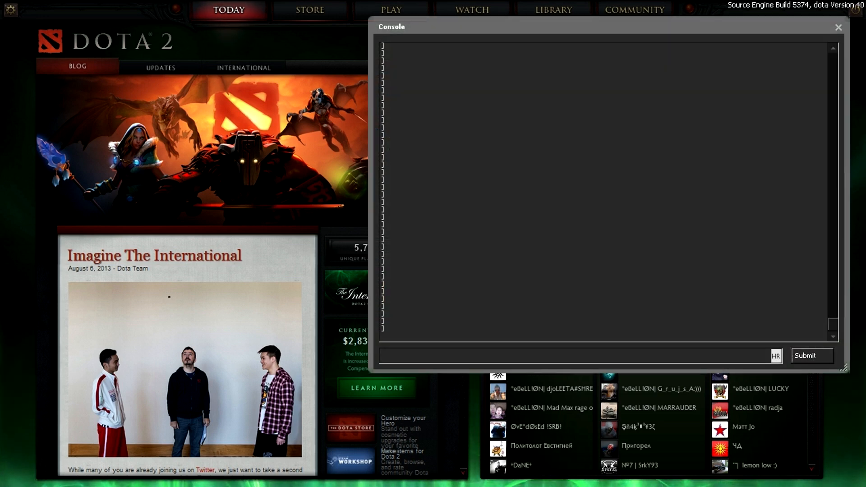
Step: Run exec demo.cfg in the Dota 2 console, then close the console
type("exe")
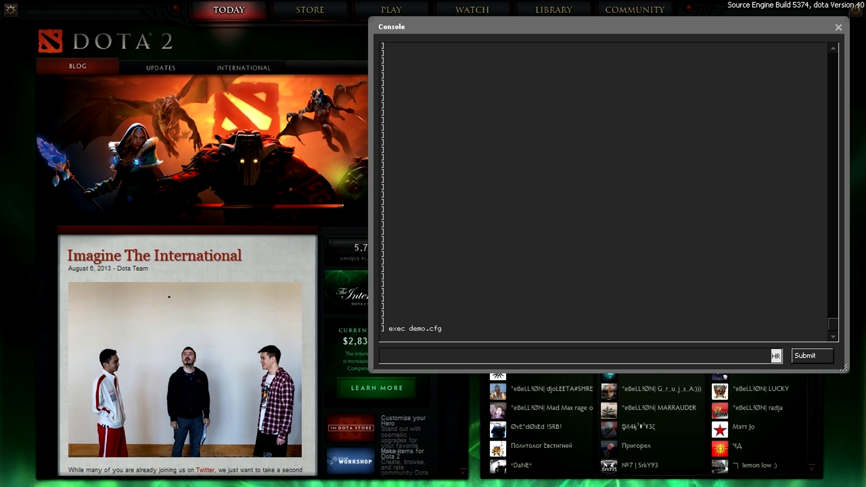
left_click(838, 27)
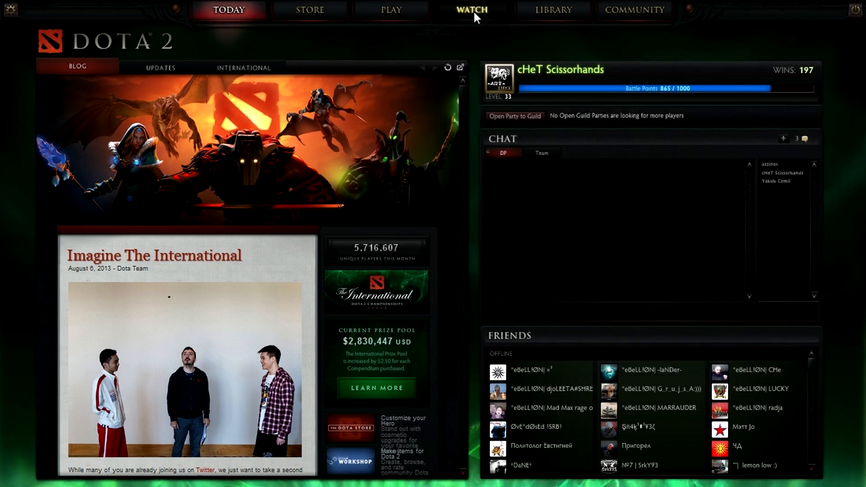
Step: Open downloaded match 260457743's details, reveal the winning team, and watch its replay
left_click(470, 10)
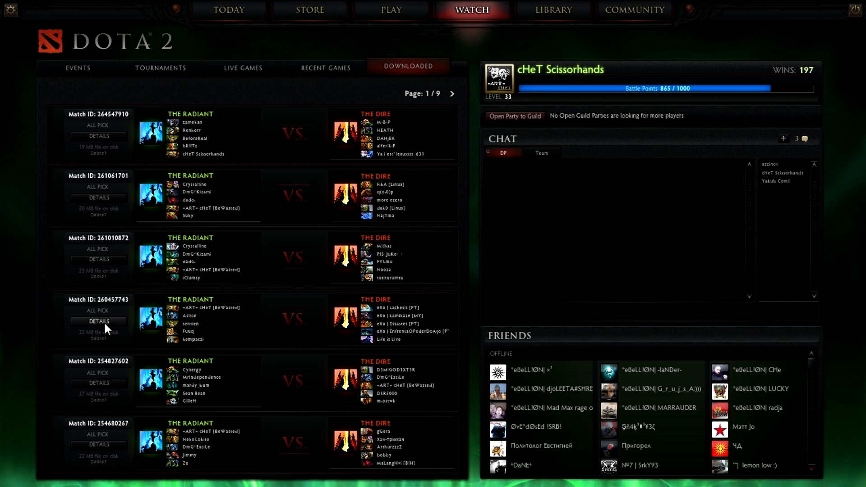
left_click(97, 322)
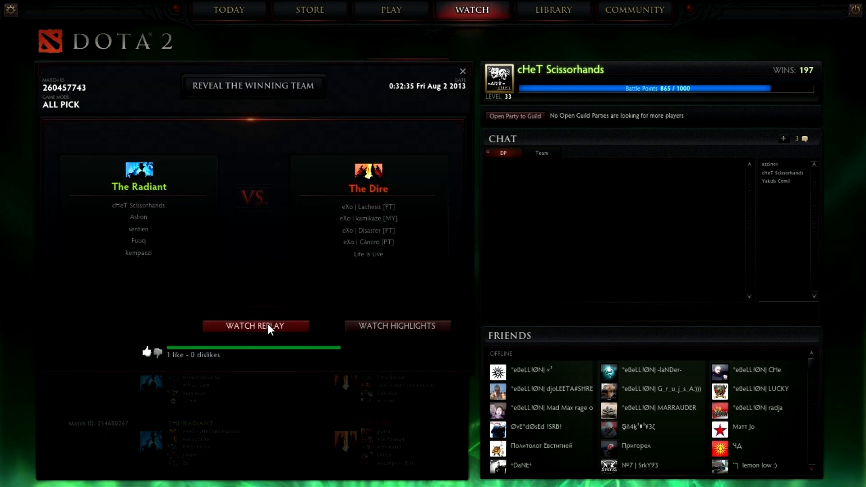
left_click(253, 85)
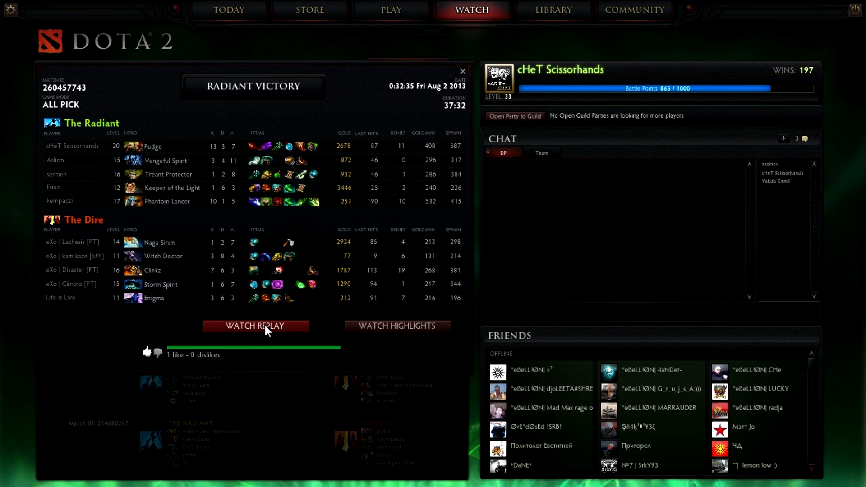
left_click(255, 325)
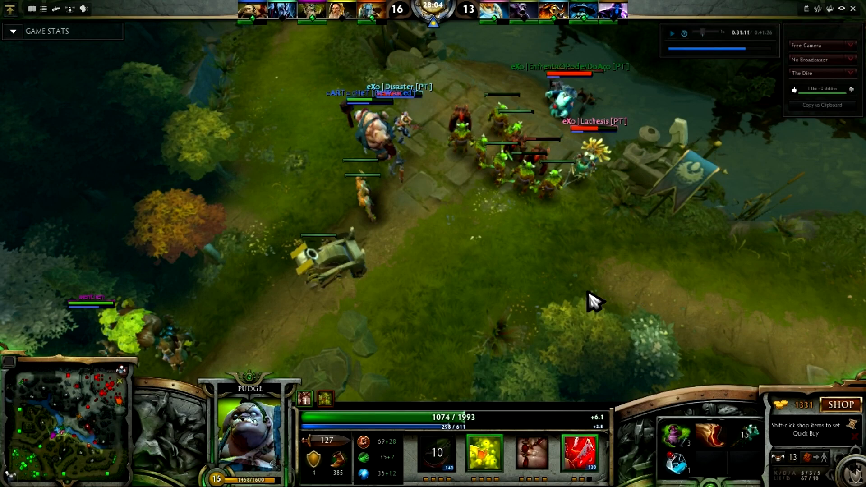
mouse_move(530, 279)
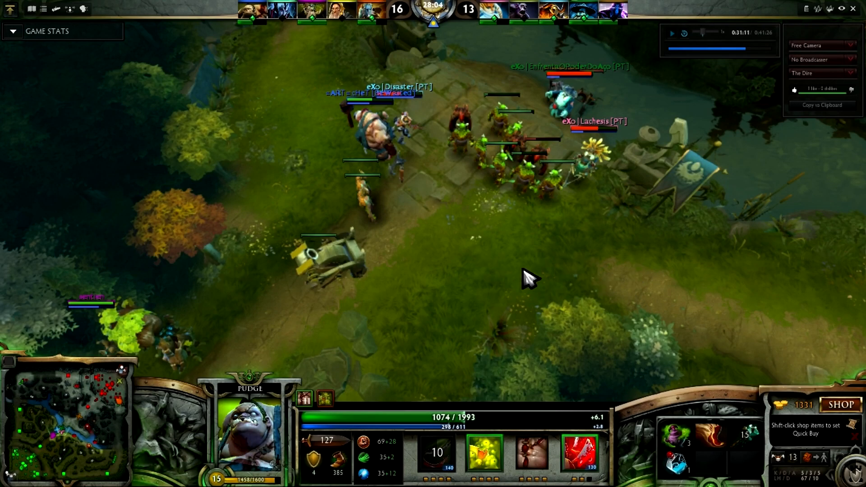
mouse_move(625, 293)
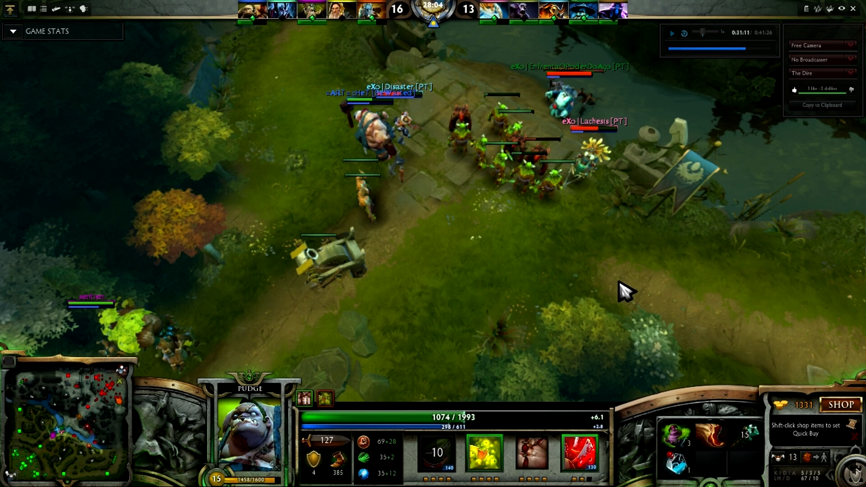
mouse_move(580, 276)
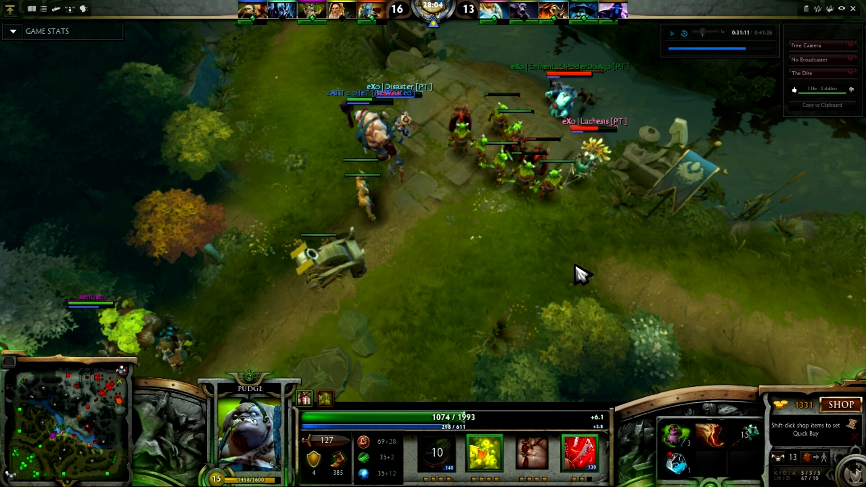
mouse_move(679, 263)
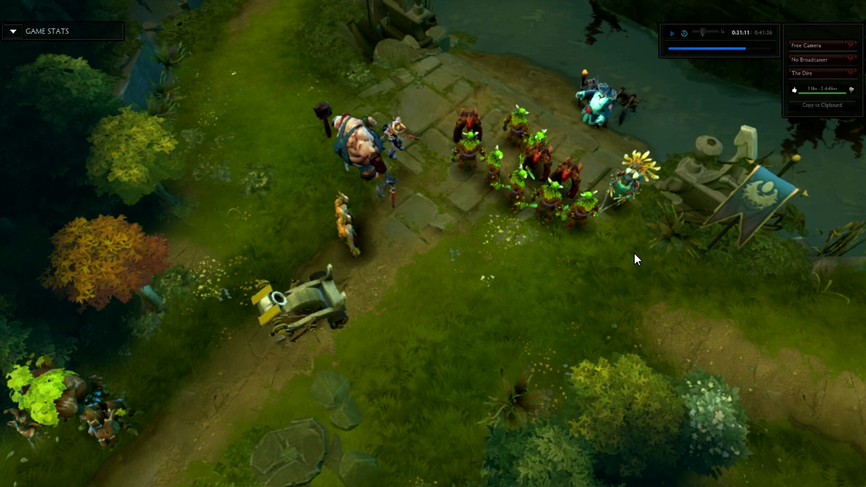
mouse_move(435, 291)
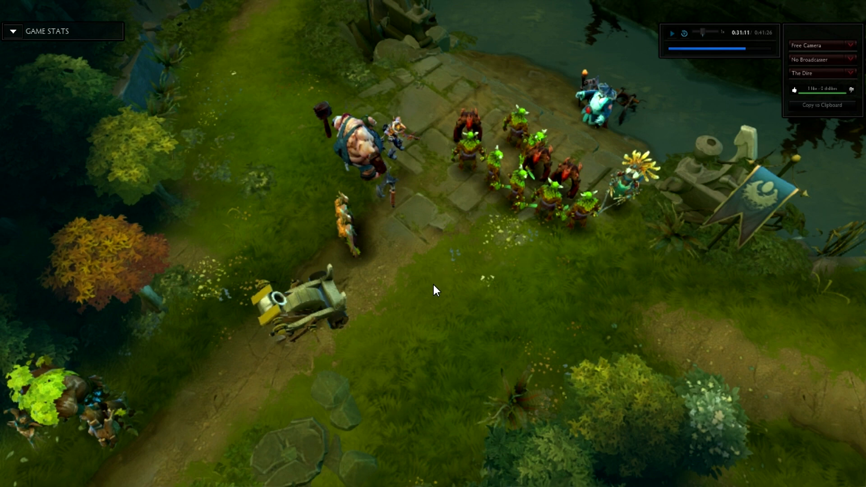
mouse_move(591, 433)
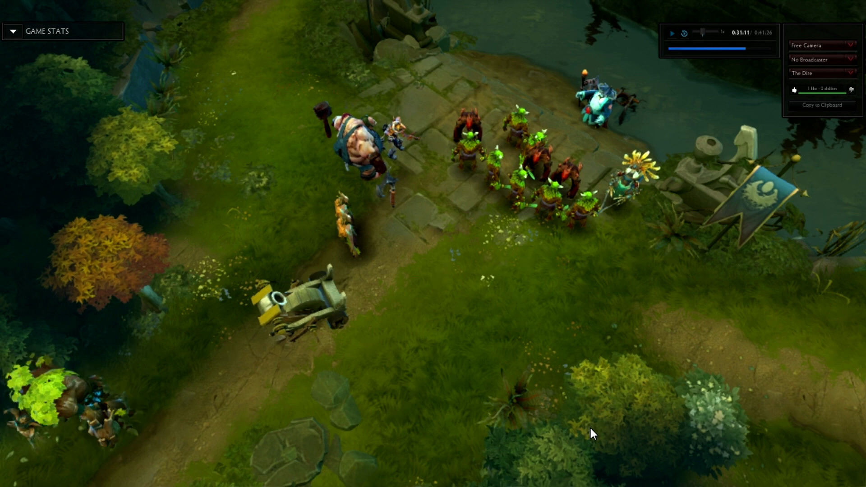
mouse_move(153, 29)
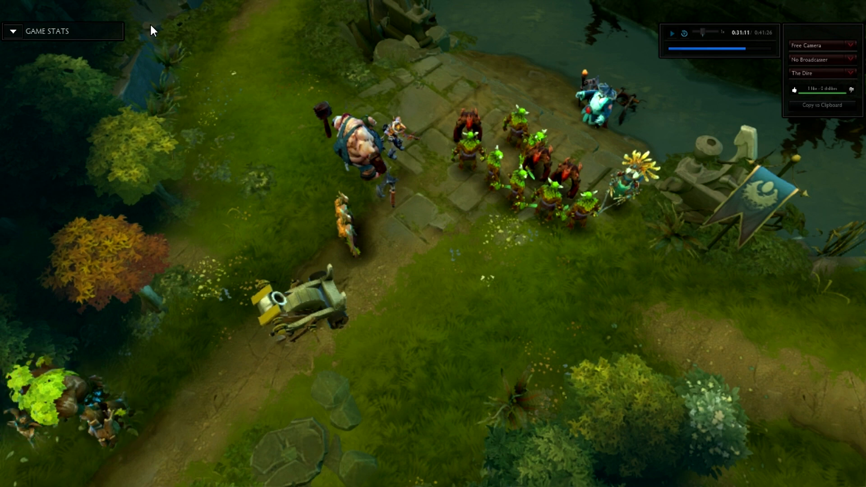
mouse_move(340, 100)
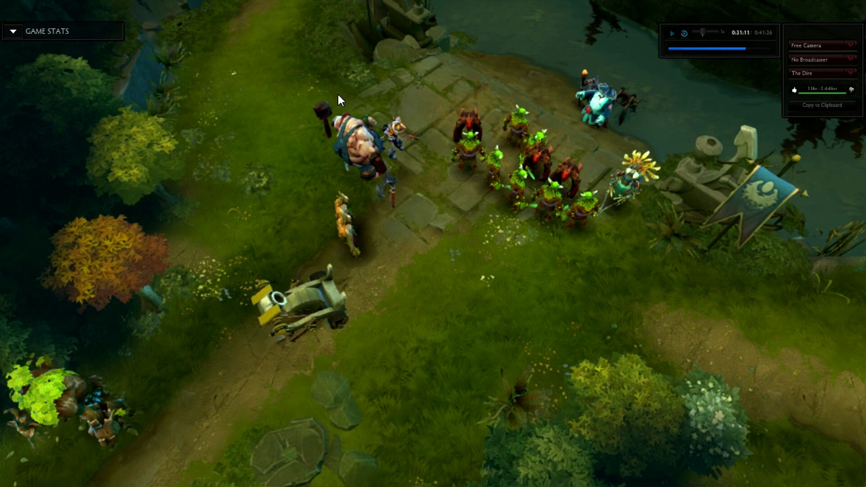
mouse_move(817, 34)
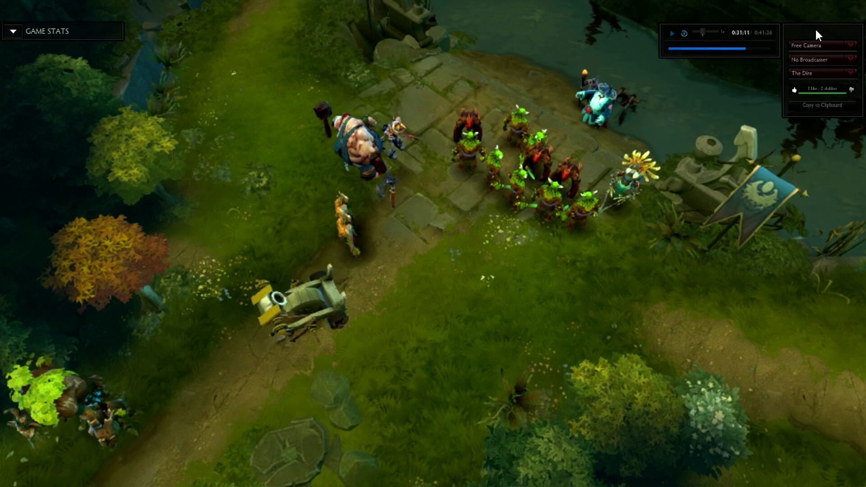
mouse_move(629, 302)
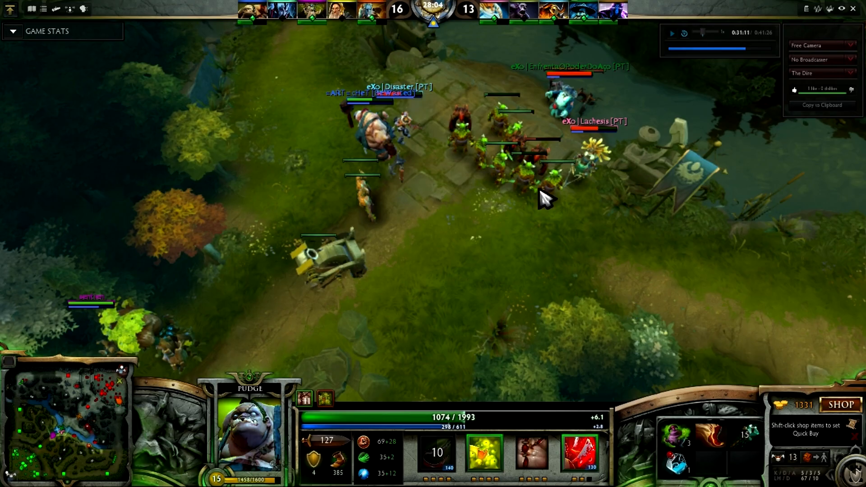
mouse_move(705, 292)
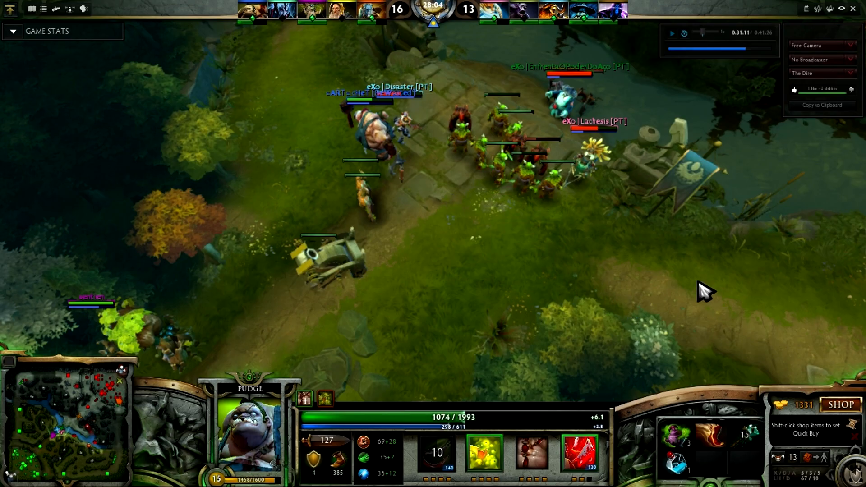
mouse_move(816, 61)
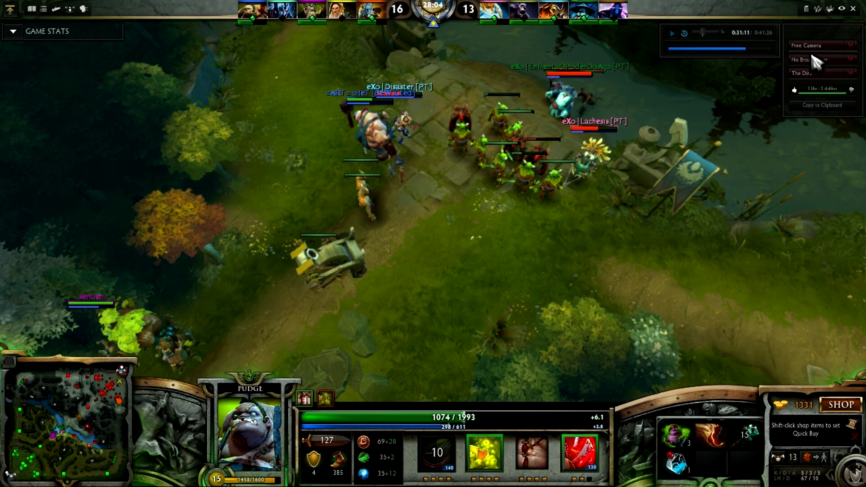
mouse_move(853, 16)
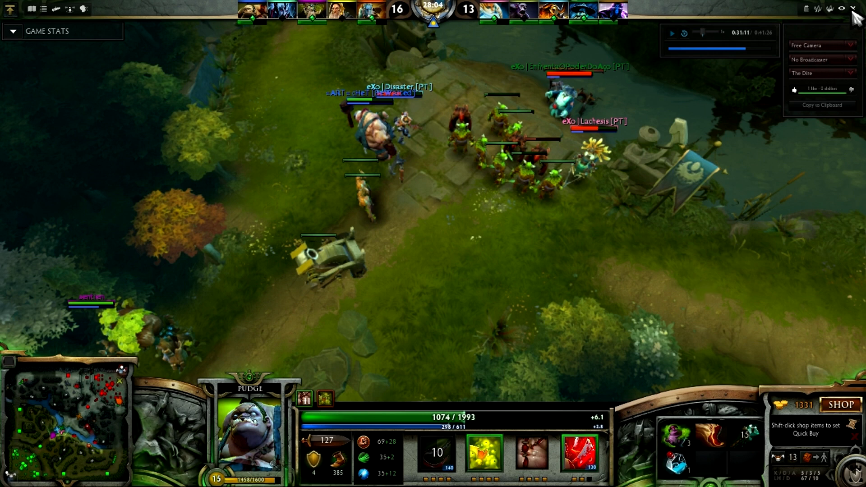
mouse_move(845, 17)
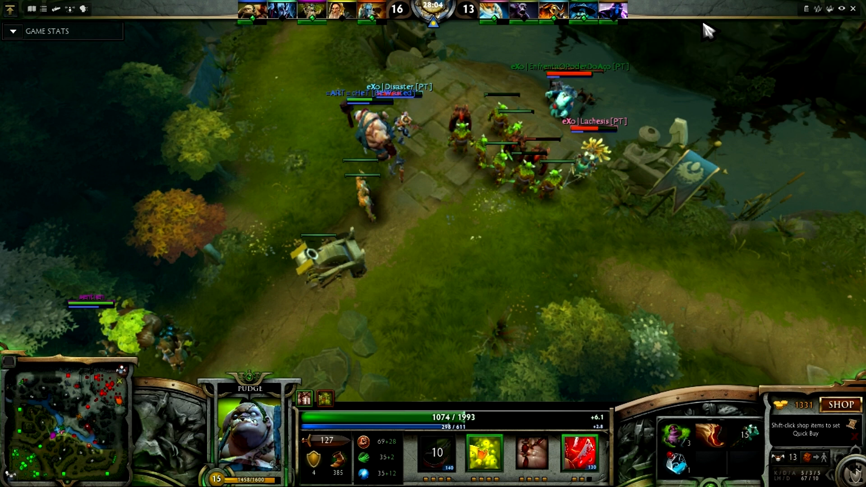
mouse_move(791, 50)
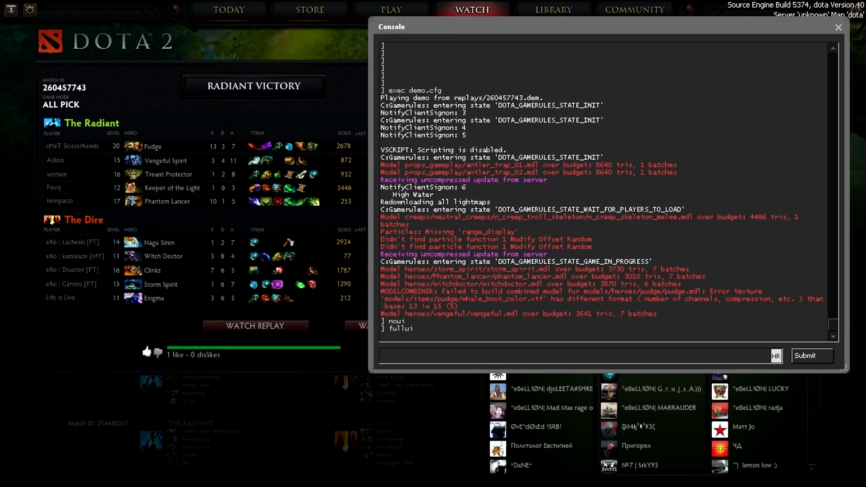
Step: Submit dota_sf_hud_stats_dropdown 0 in the console to hide the stats dropdown
type("dota_")
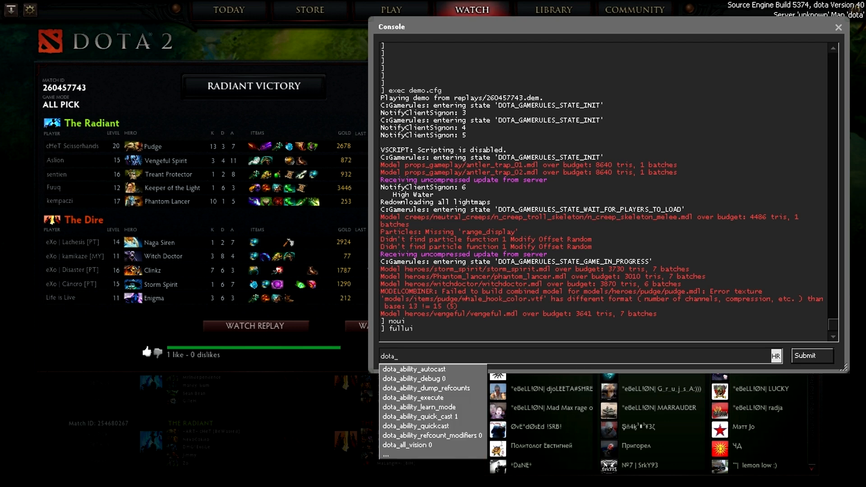
type("sf_")
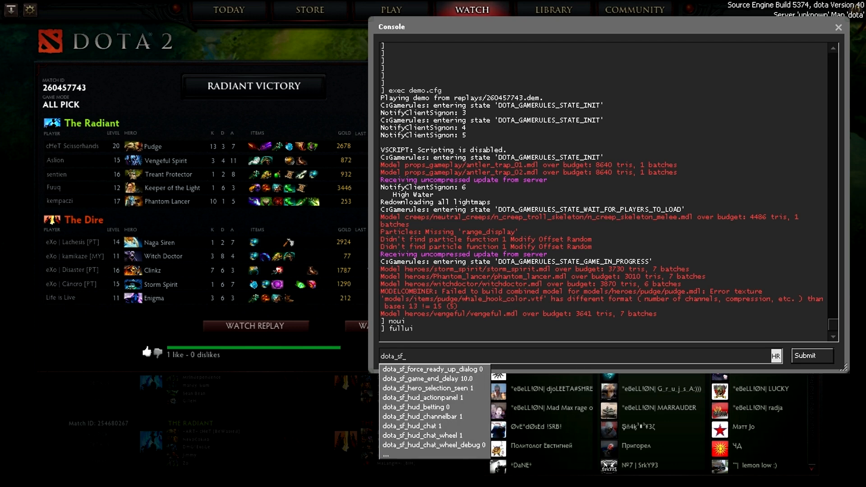
type("hud_stats_dropdown 0")
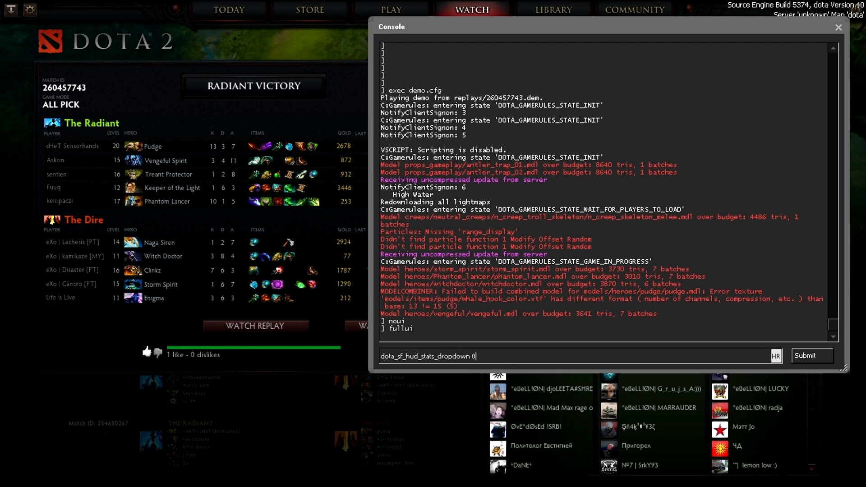
left_click(810, 355)
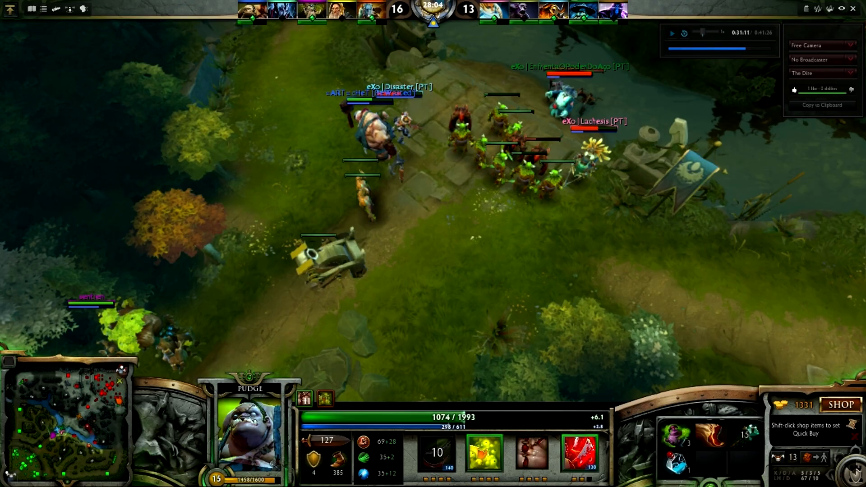
mouse_move(41, 52)
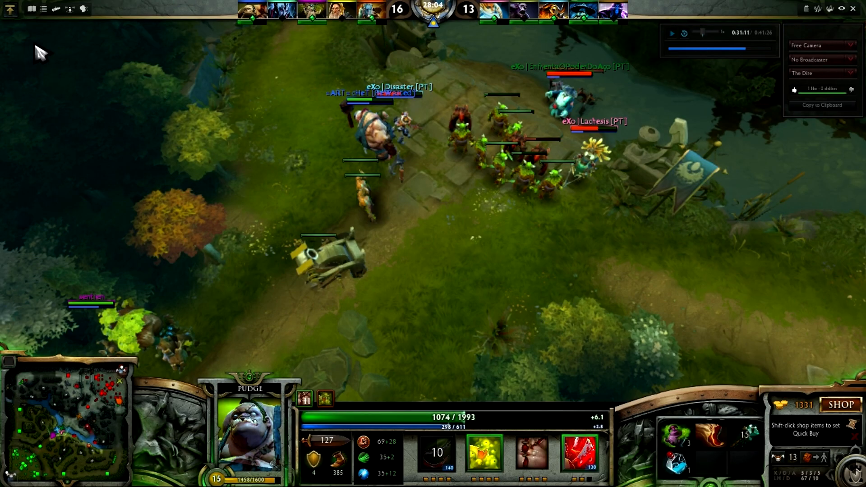
mouse_move(136, 91)
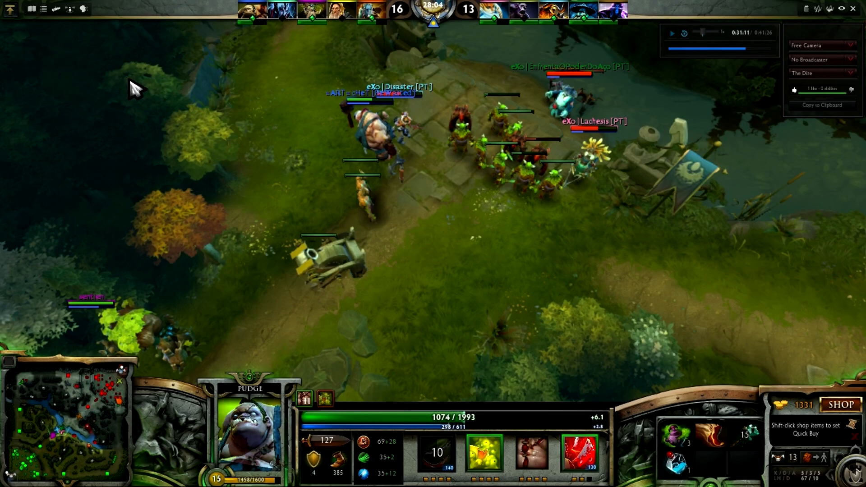
mouse_move(640, 279)
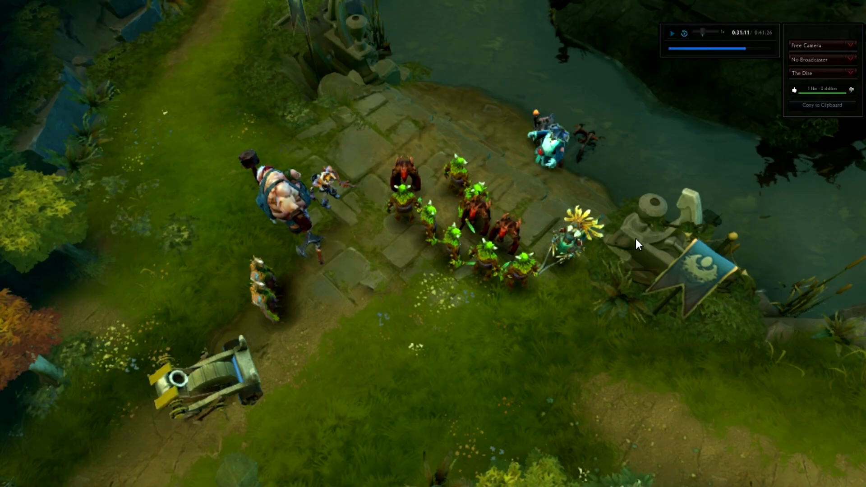
mouse_move(650, 266)
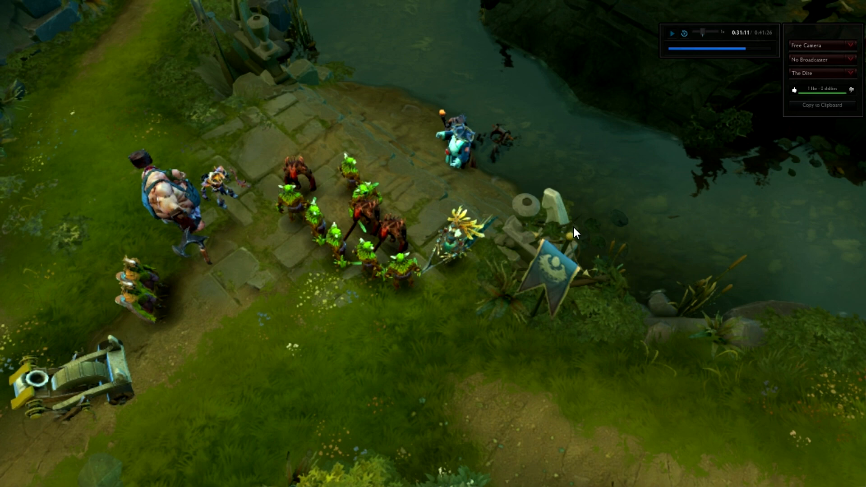
mouse_move(564, 219)
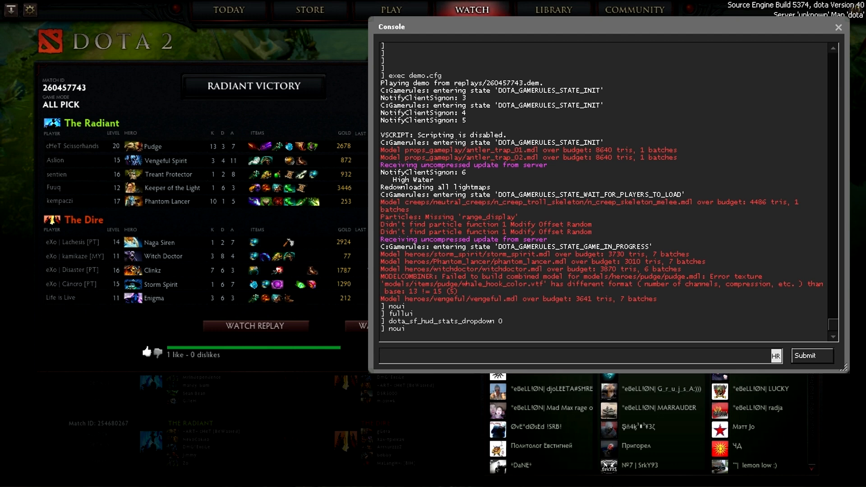
Step: Submit dota_free_camera 1, resume the replay, and refocus the console command line
type("dota_free_camera 1")
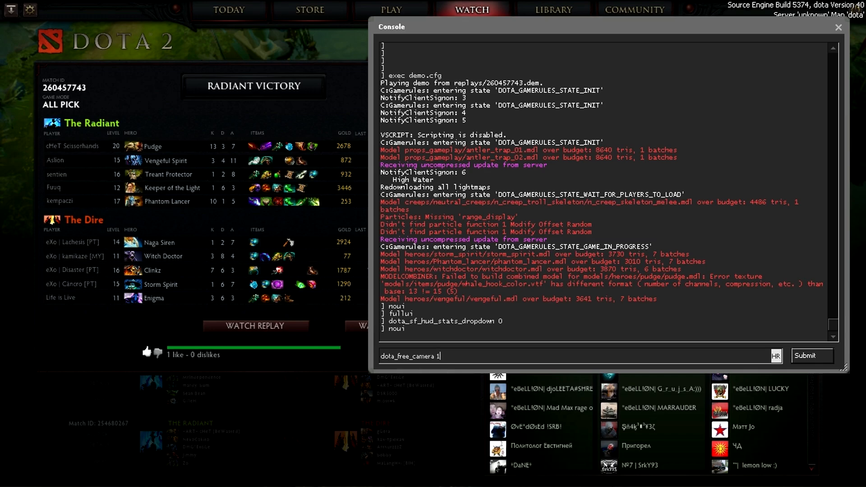
left_click(811, 356)
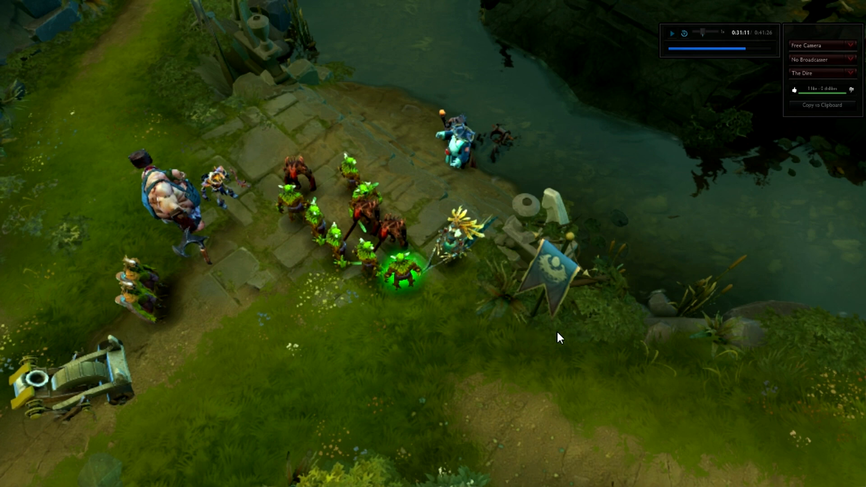
mouse_move(464, 340)
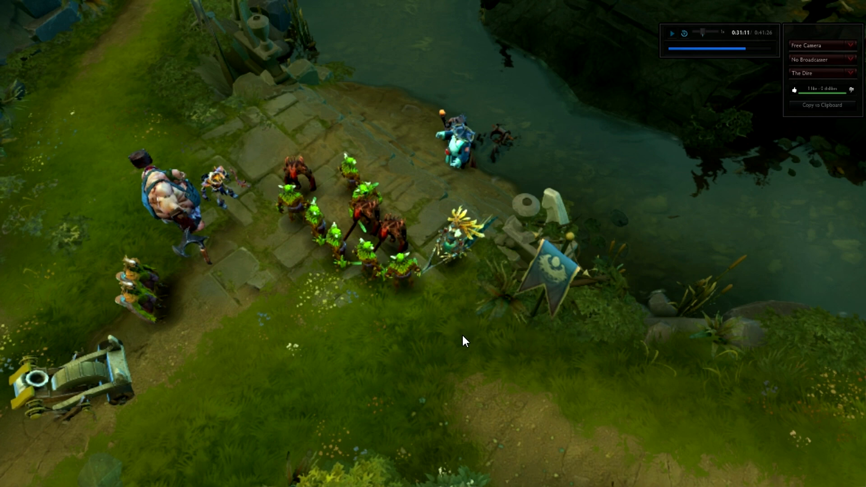
mouse_move(676, 44)
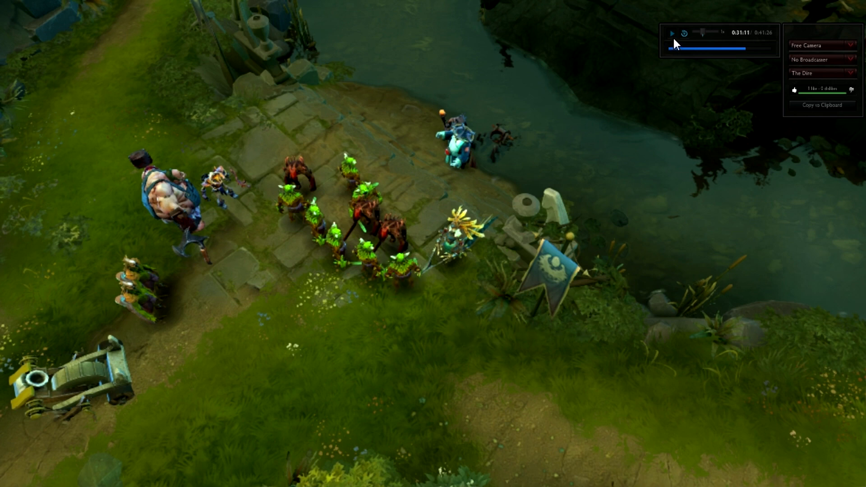
left_click(671, 32)
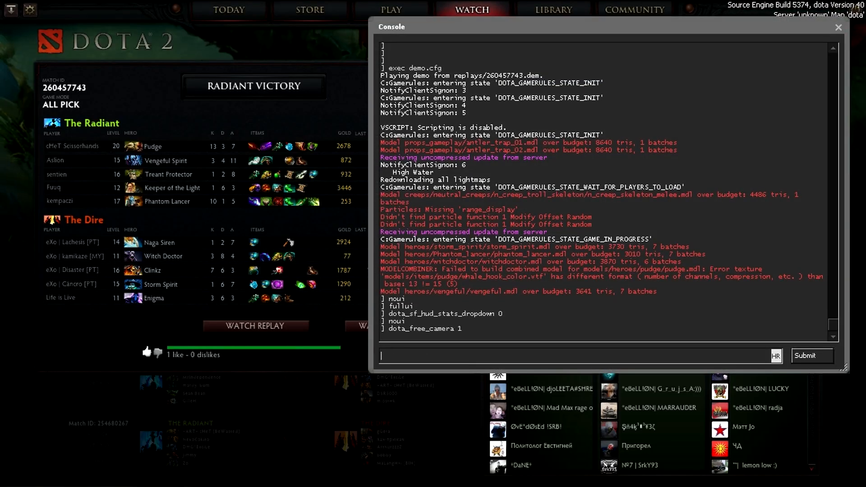
left_click(809, 355)
type("dota_free_camera .")
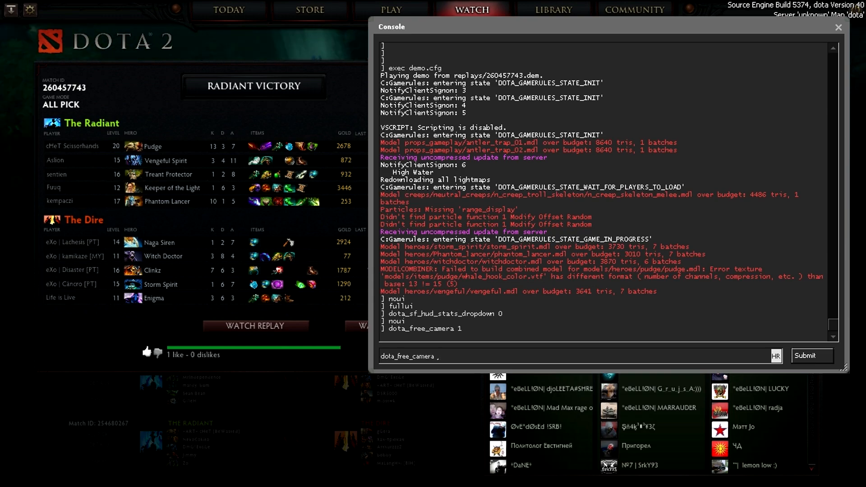
Step: Submit the free camera toggle, choose Free Camera in the camera mode list, and resume playback
left_click(810, 355)
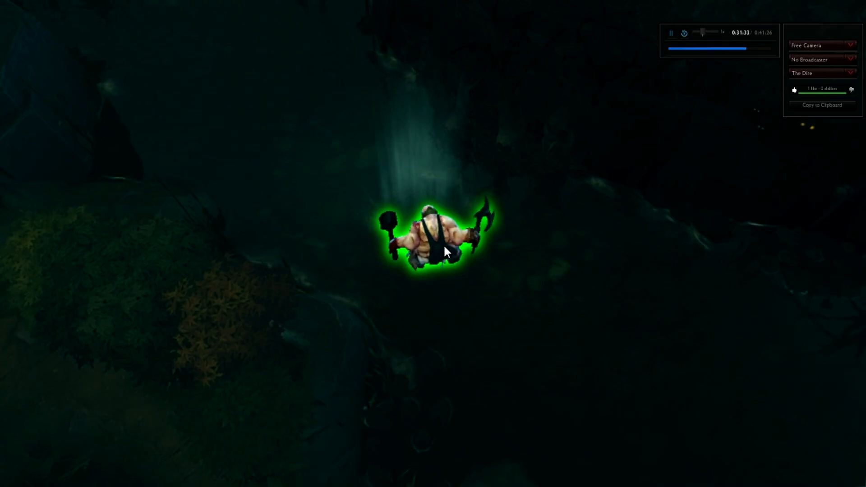
left_click(822, 45)
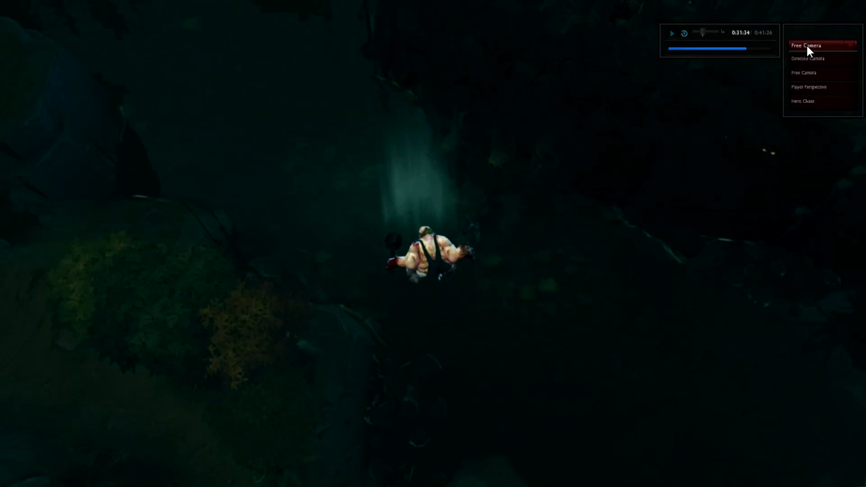
left_click(806, 45)
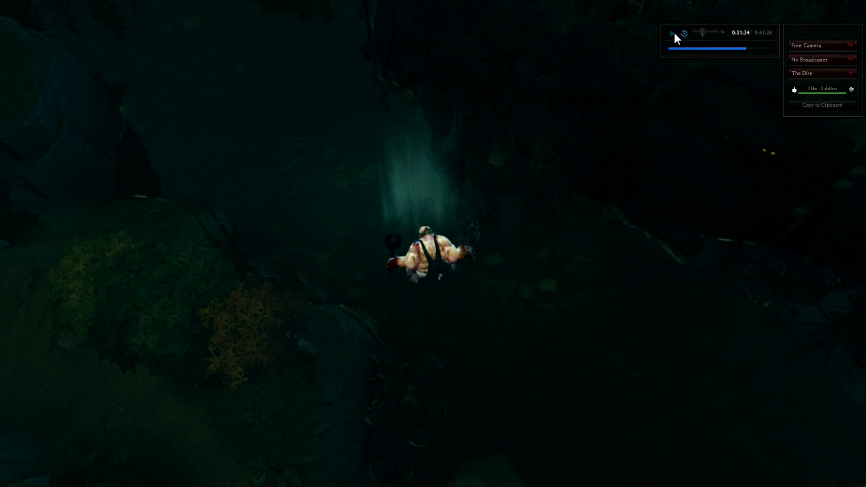
left_click(671, 32)
type("dota_free_camera")
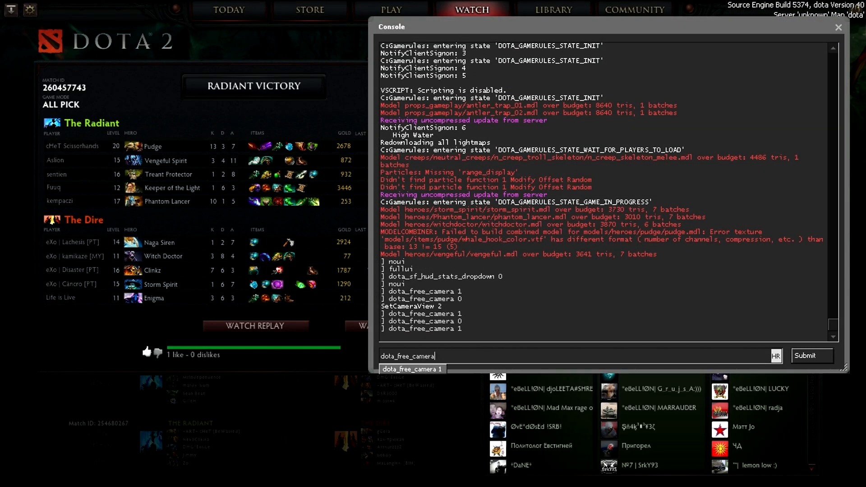
Step: Submit dota_free_camera 0, then enter the fogui command to open the Fog Panel
key("Return")
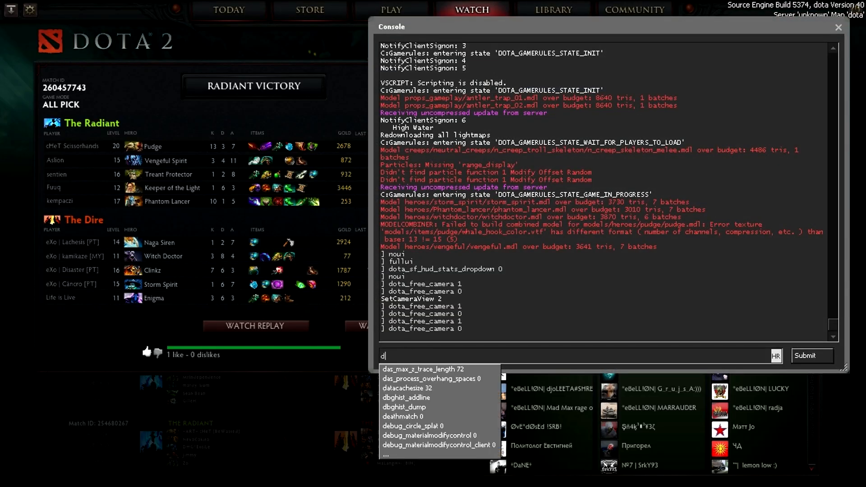
type("dota_camera_distance")
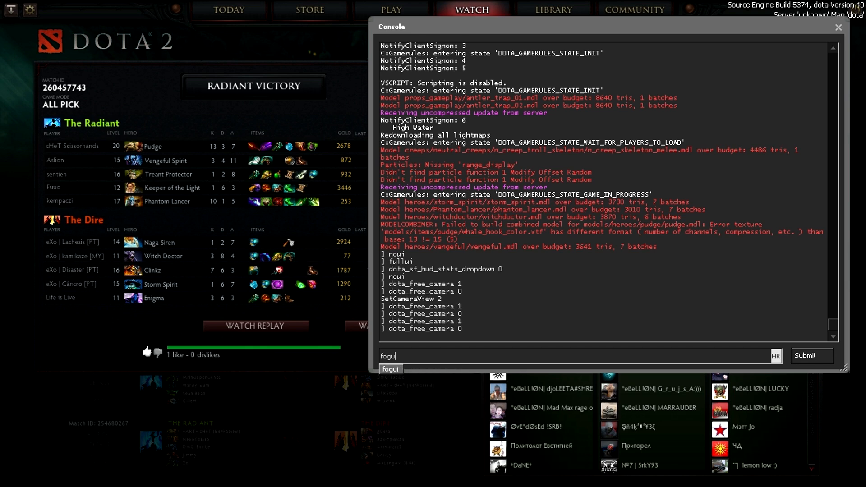
left_click(811, 355)
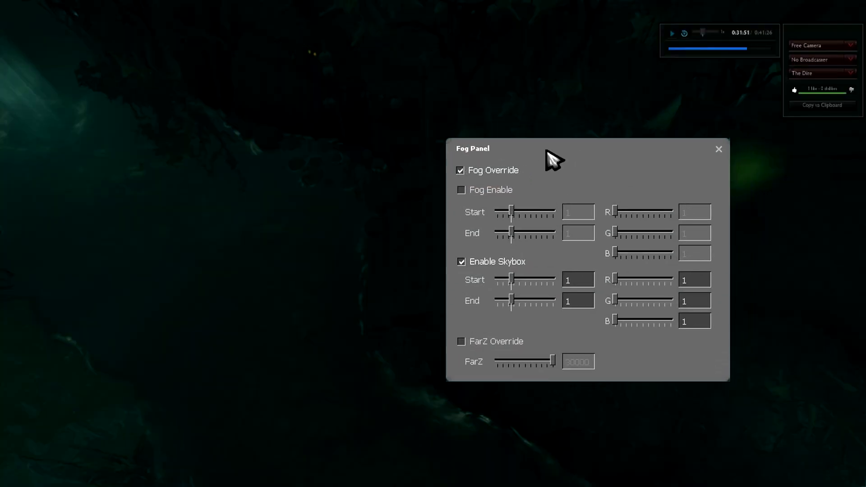
Step: Toggle Fog Override off and on twice, leave it enabled, and close the Fog Panel
left_click(460, 170)
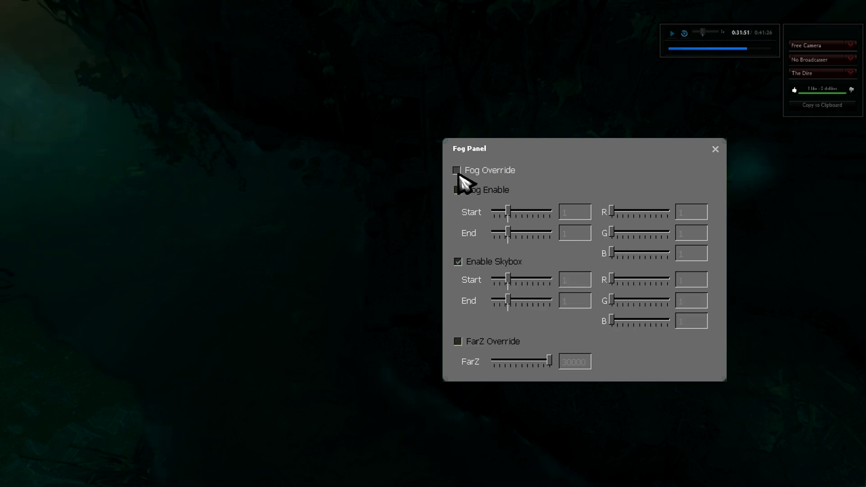
left_click(456, 170)
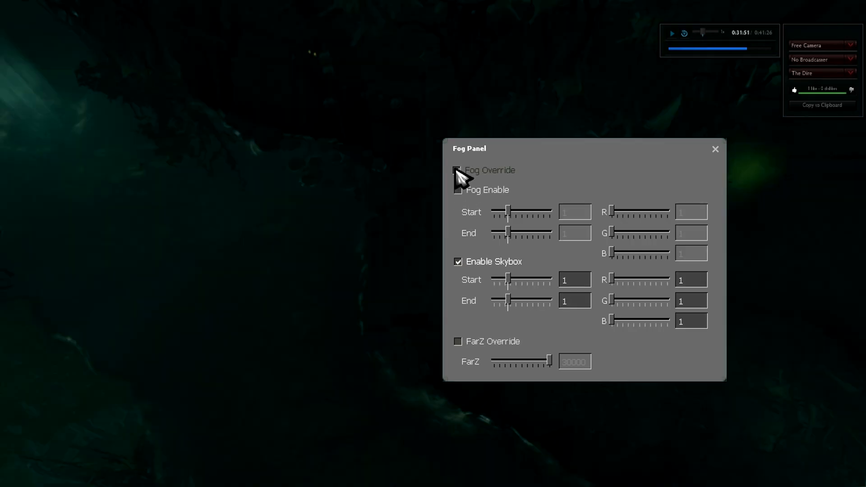
left_click(456, 170)
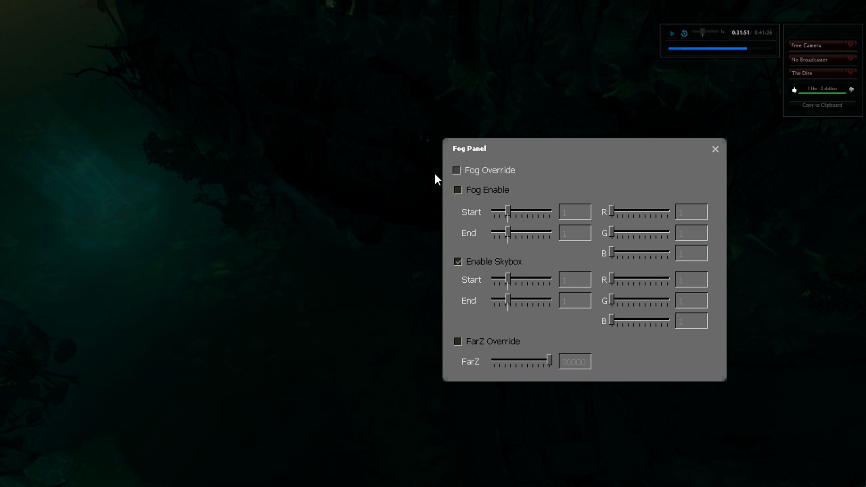
mouse_move(466, 182)
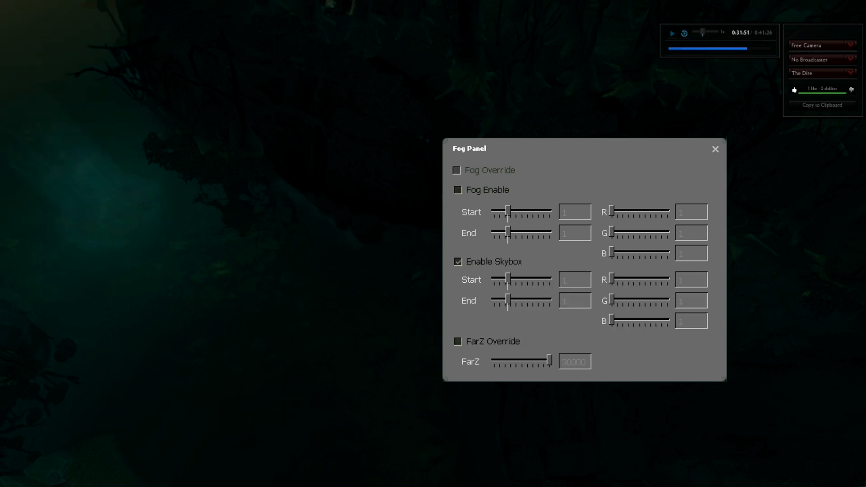
left_click(455, 170)
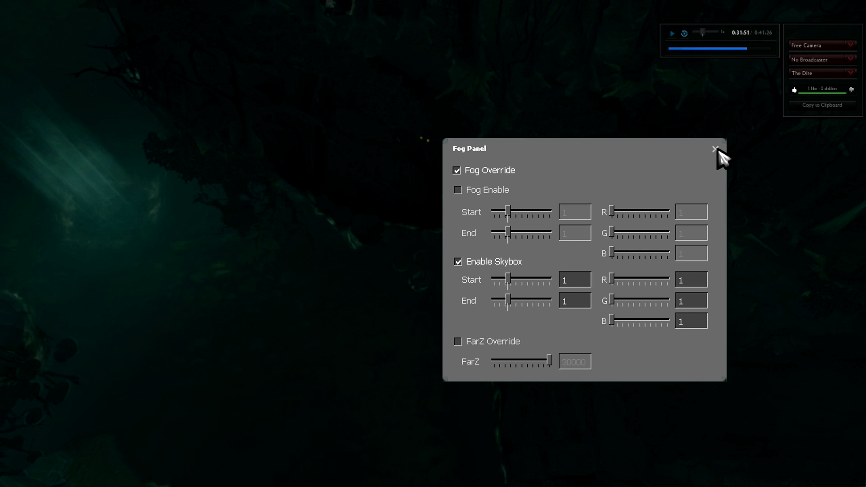
left_click(715, 149)
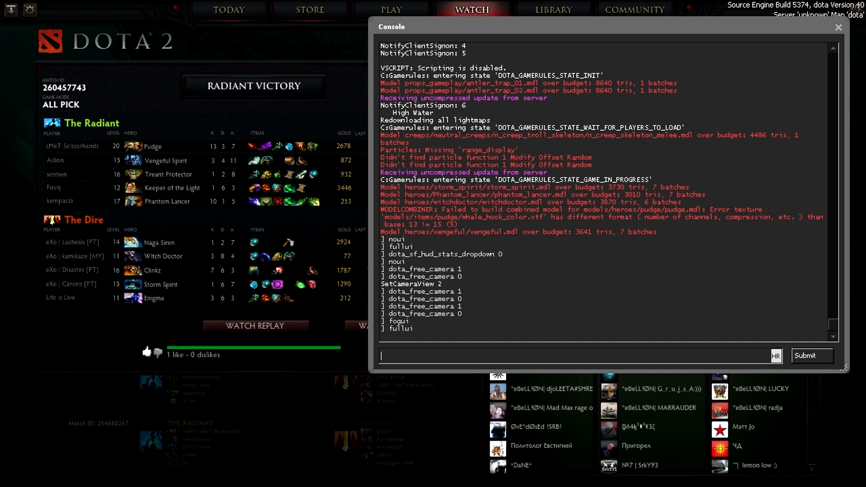
Step: Dismiss the console to watch the replay with the full HUD, following Pudge
left_click(839, 27)
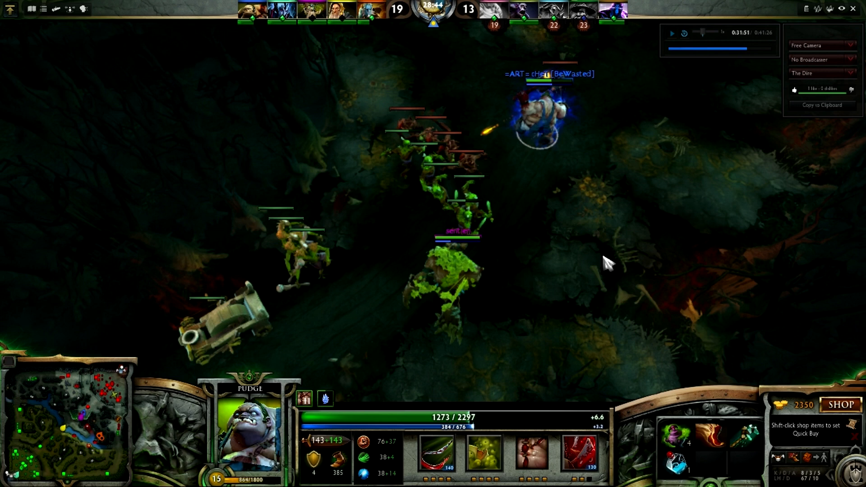
mouse_move(602, 276)
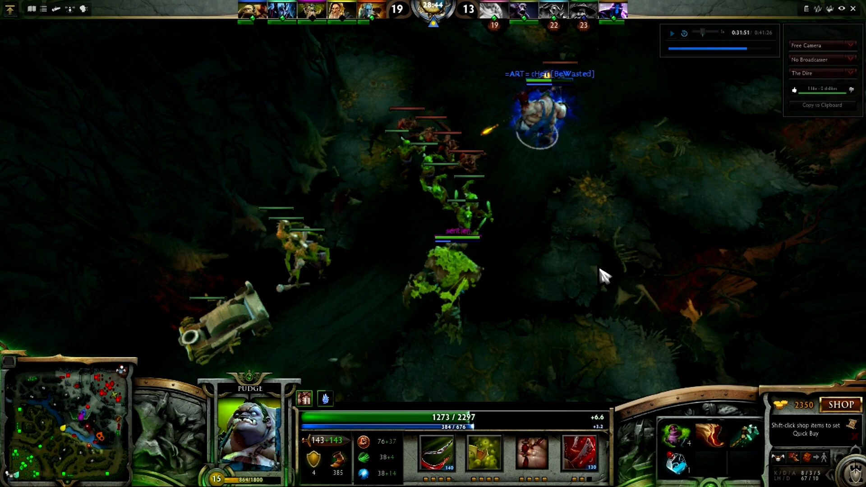
mouse_move(662, 249)
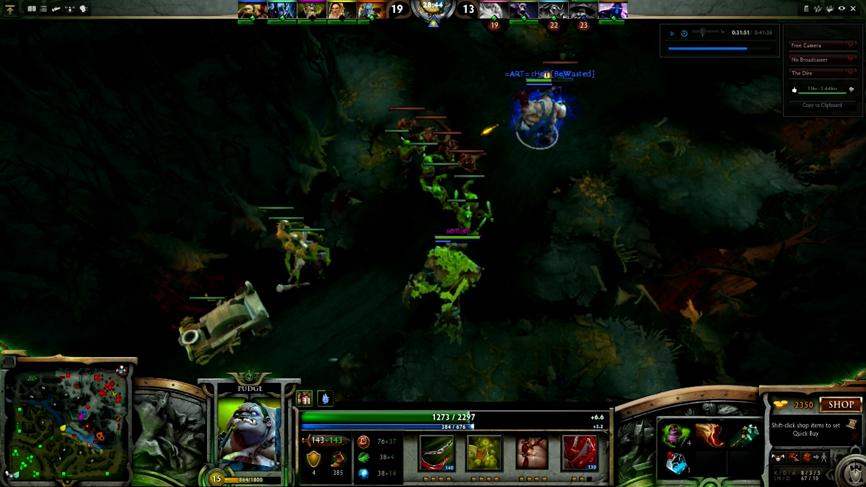
mouse_move(621, 265)
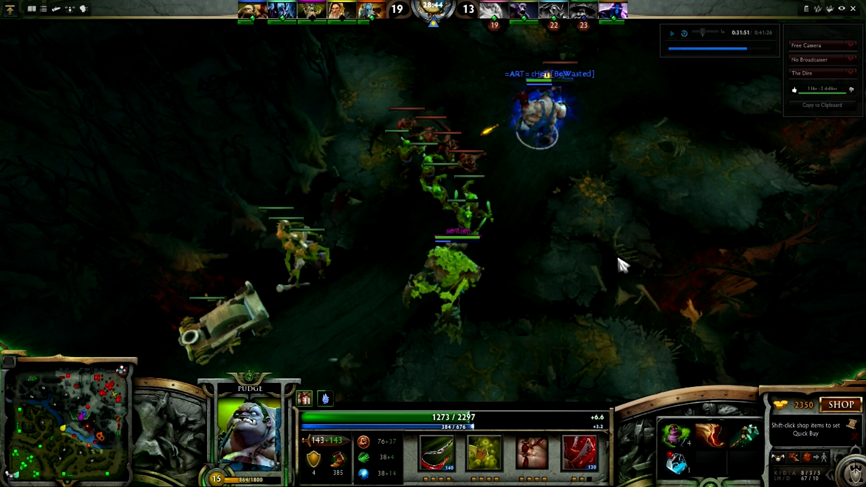
mouse_move(621, 265)
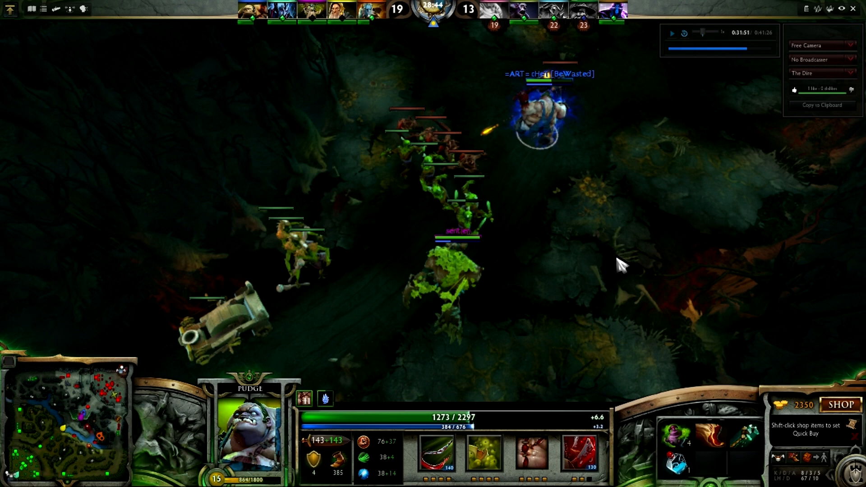